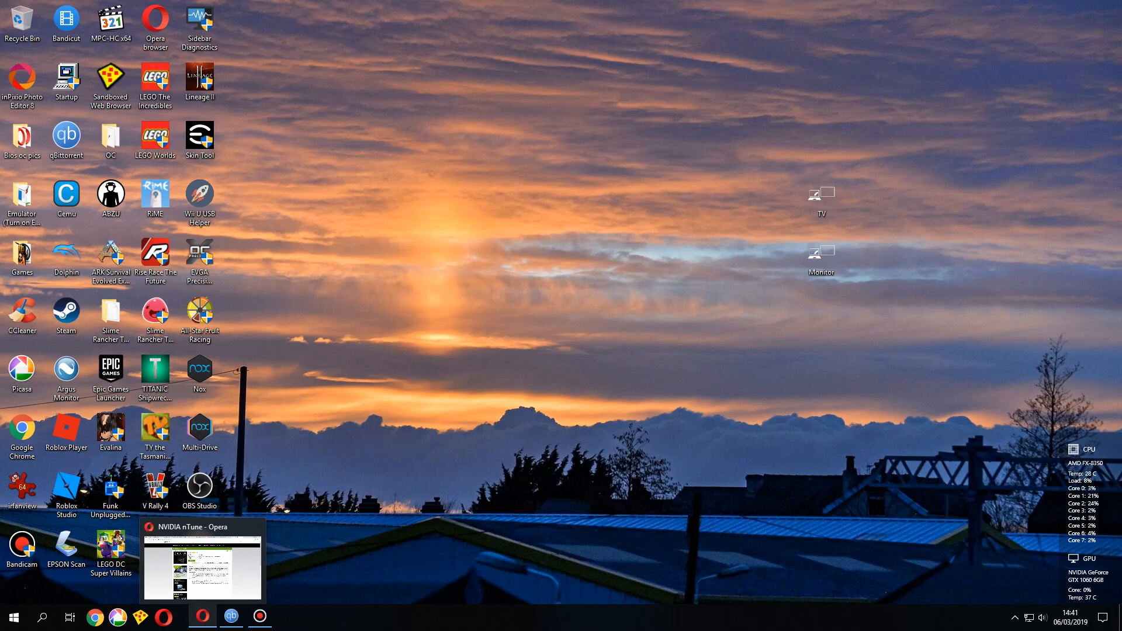
Check NVIDIA Control Panel's task tree for a Performance section, then return to the nTune download page
click(202, 560)
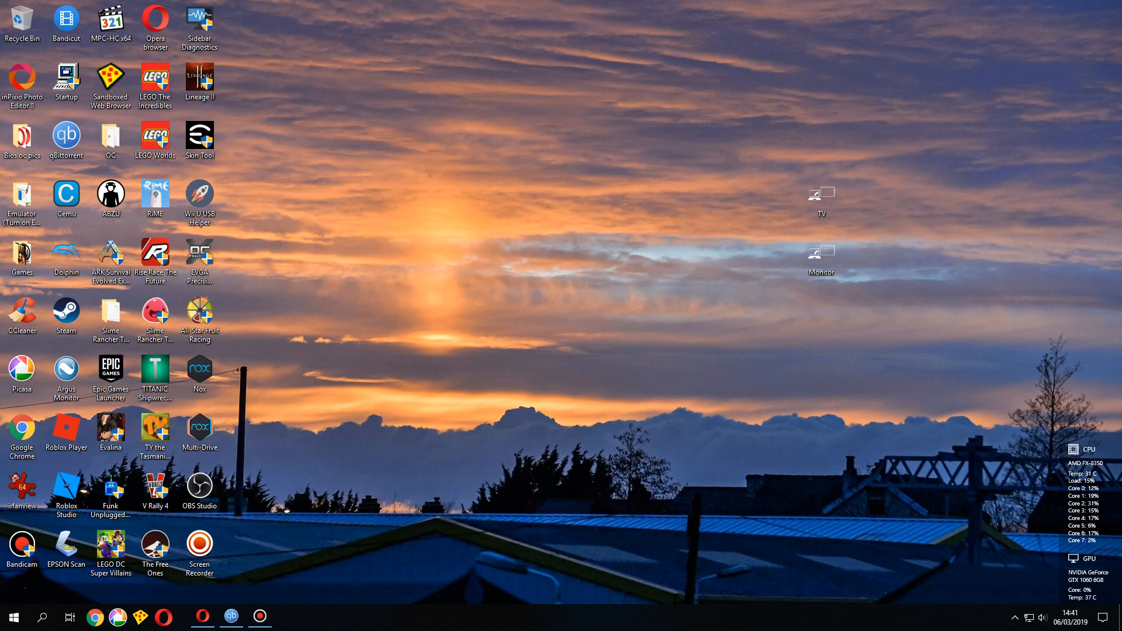
click(289, 615)
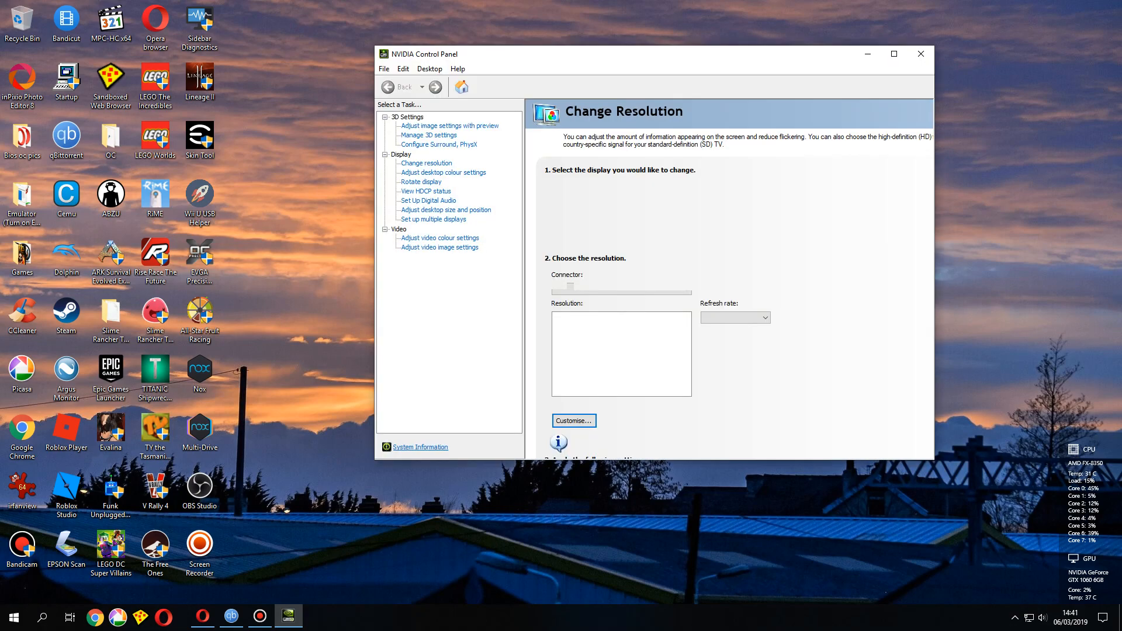
click(426, 164)
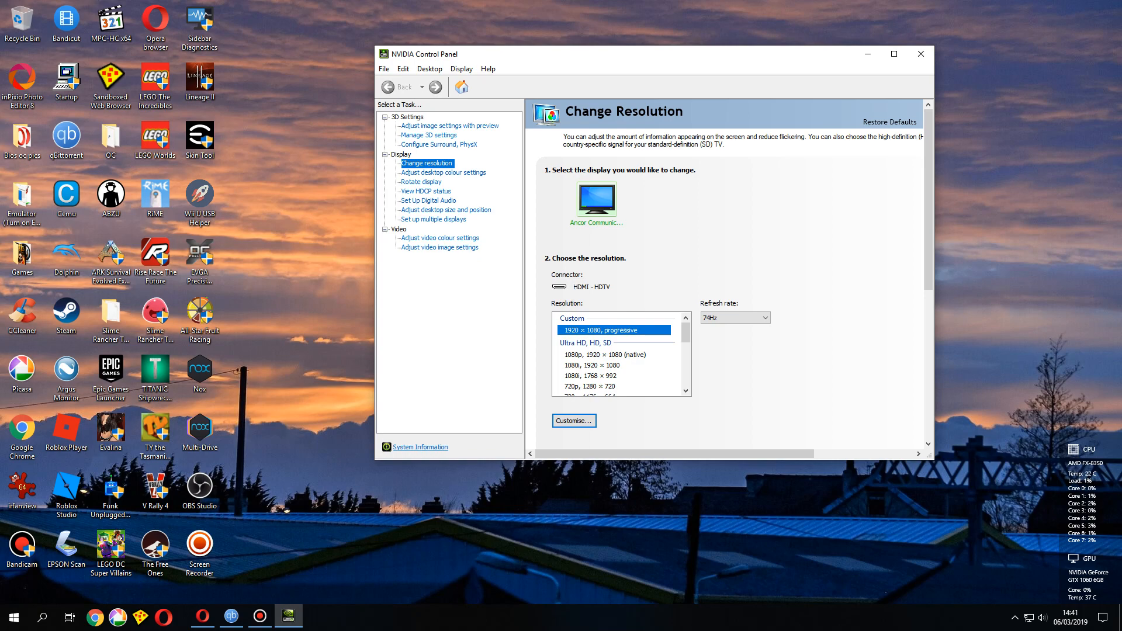
click(920, 54)
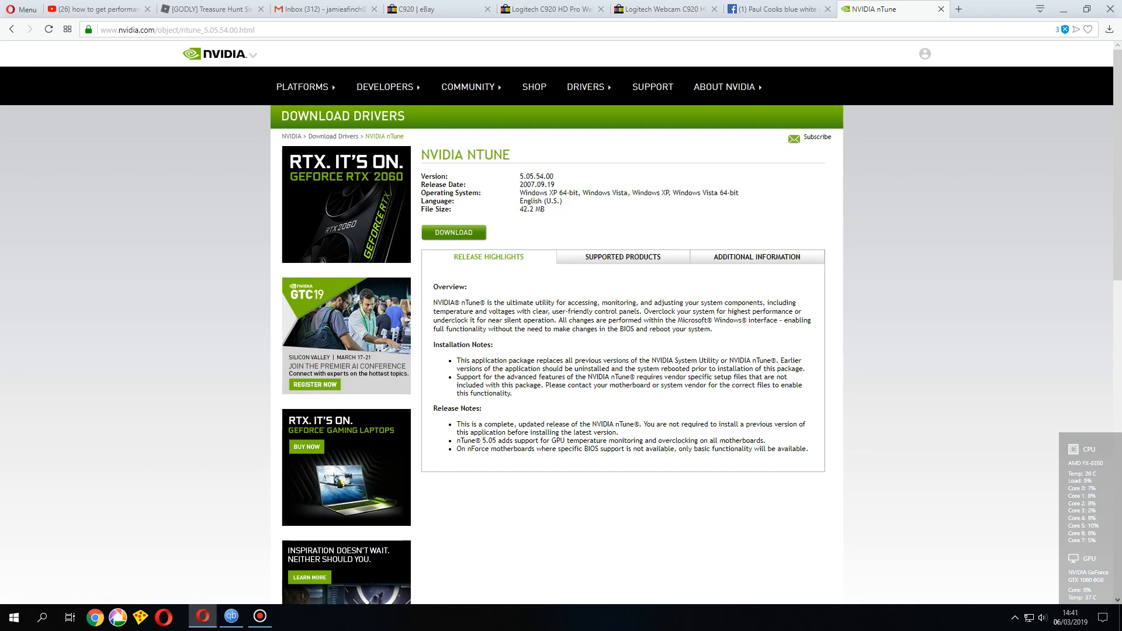
Highlight the 2007 release date on the nTune 5.05.54.00 page
click(143, 29)
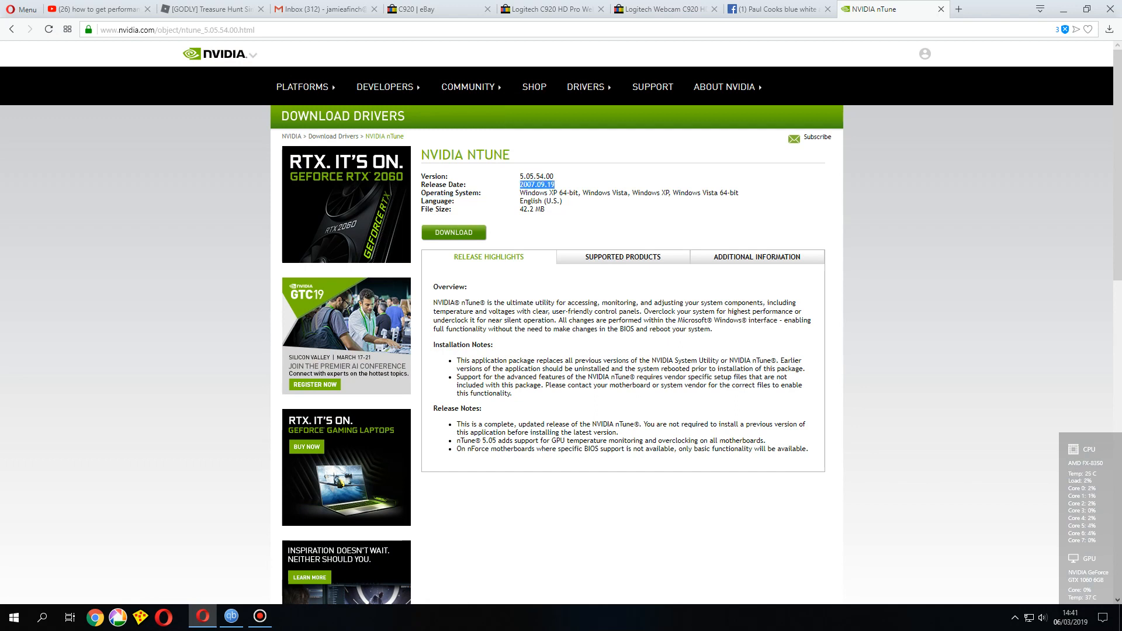
drag(535, 185, 429, 176)
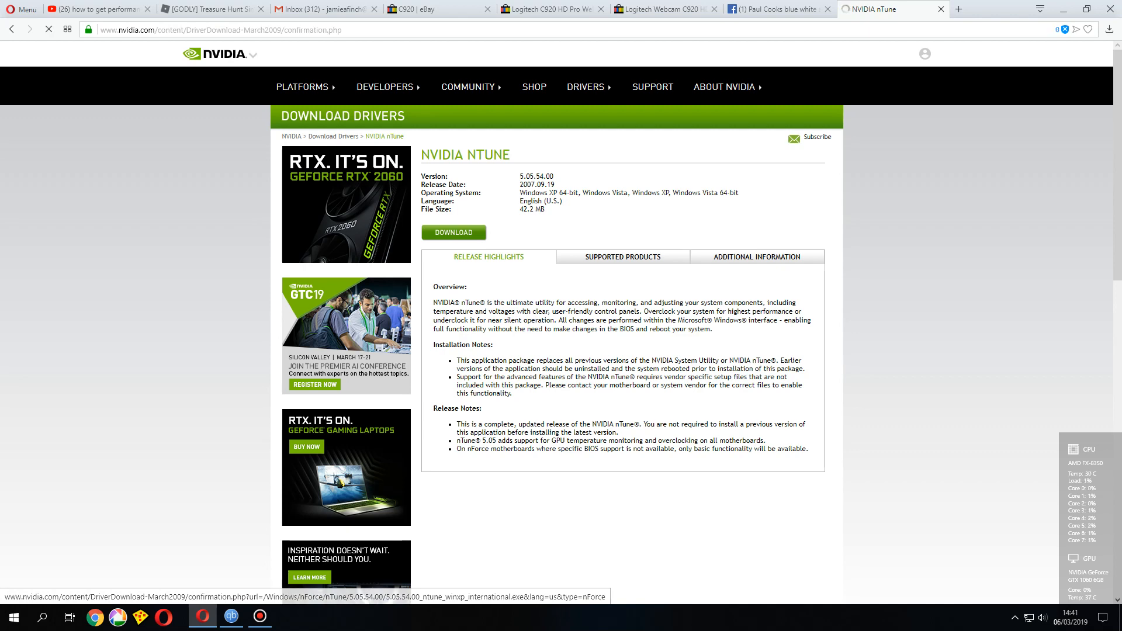
Download the nTune 5.05.54.00 installer into the Downloads folder, replacing the existing copy
click(454, 233)
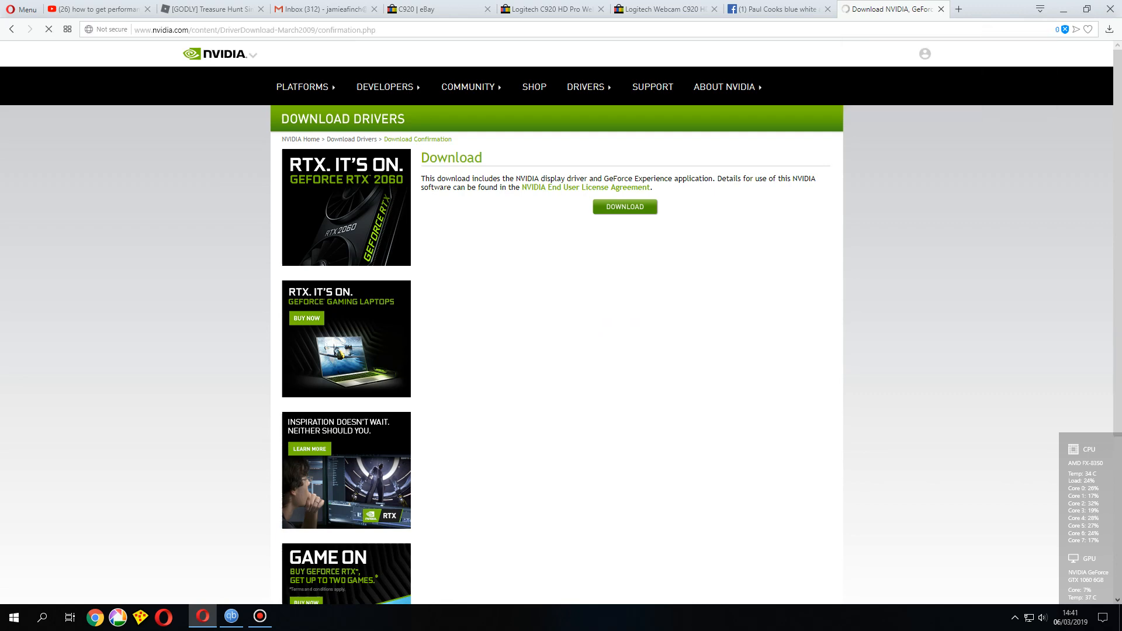
click(1111, 30)
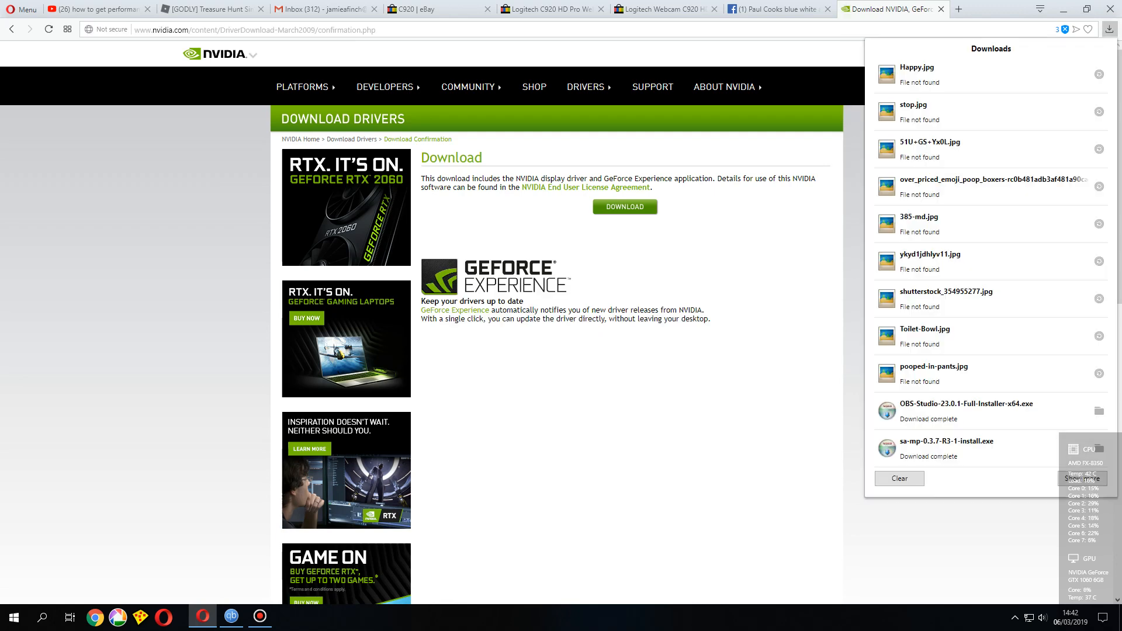
click(624, 206)
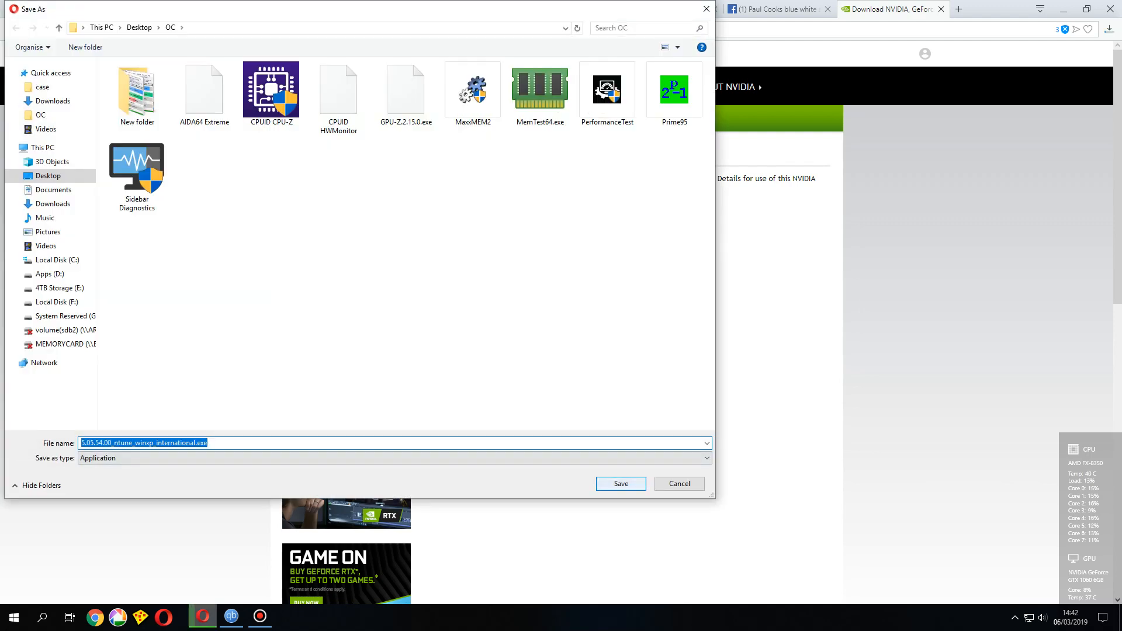
click(53, 204)
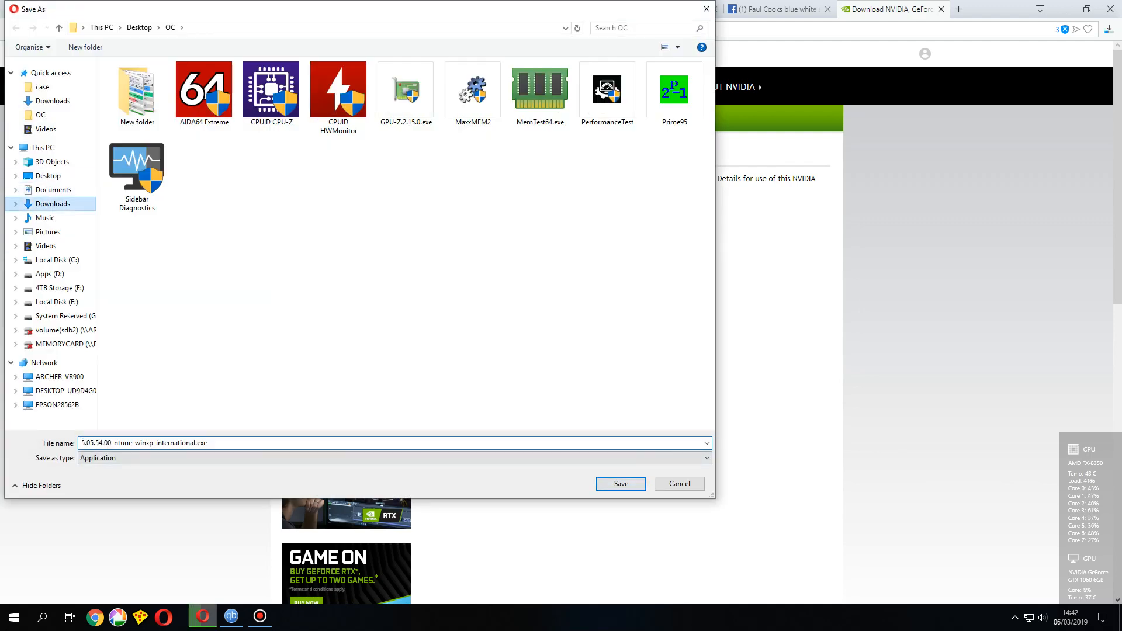
click(620, 484)
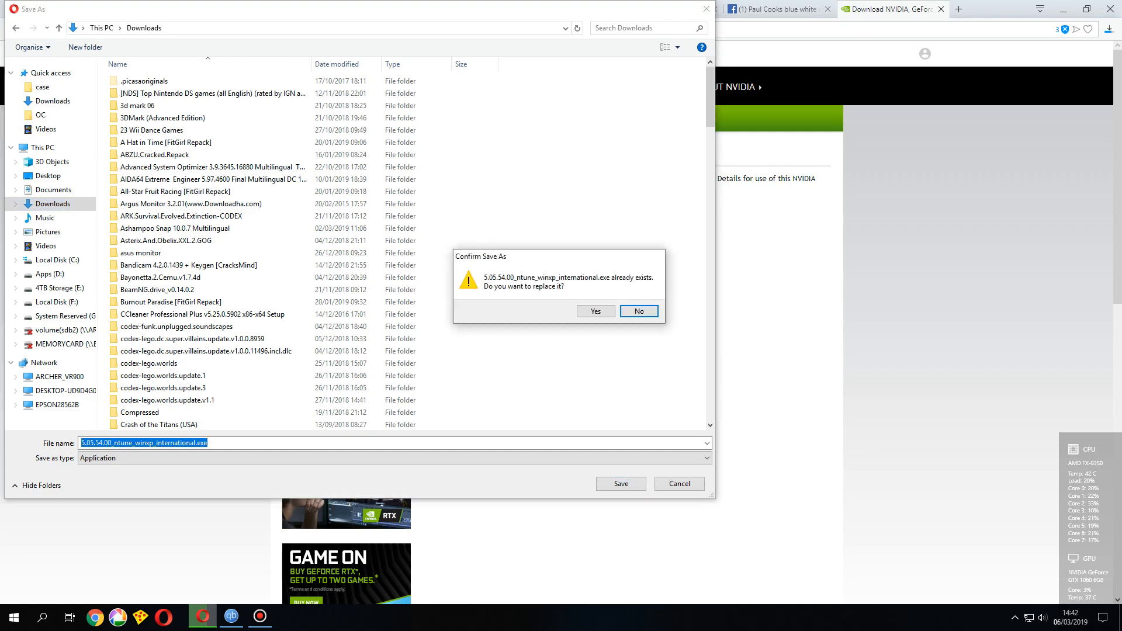
click(595, 311)
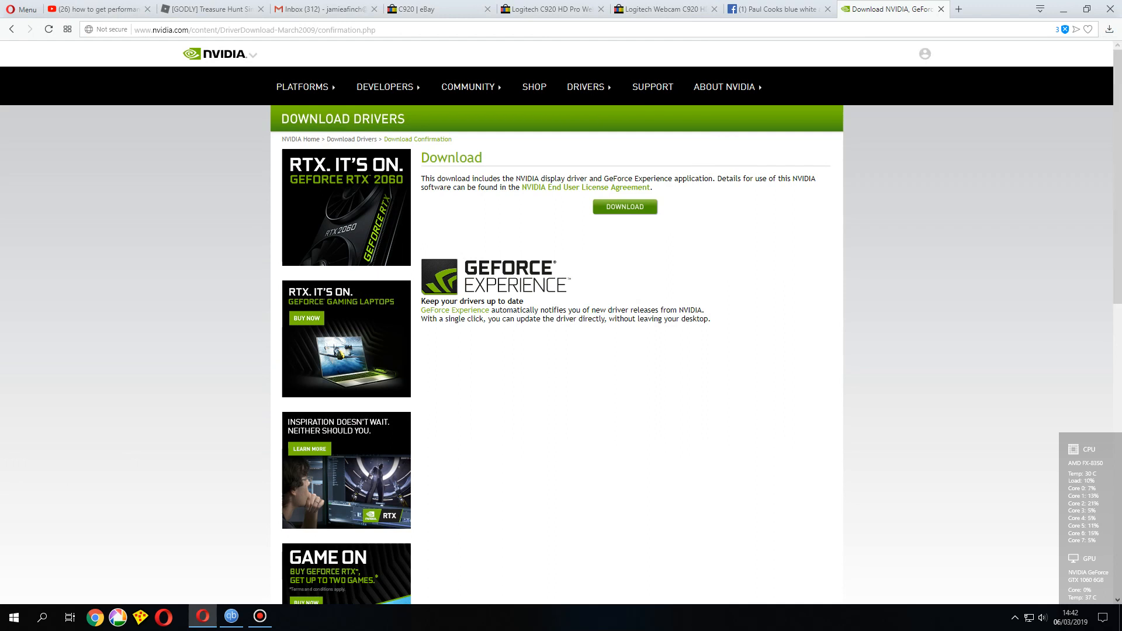
Run the nTune installer, accept its license and let the package files extract
click(623, 206)
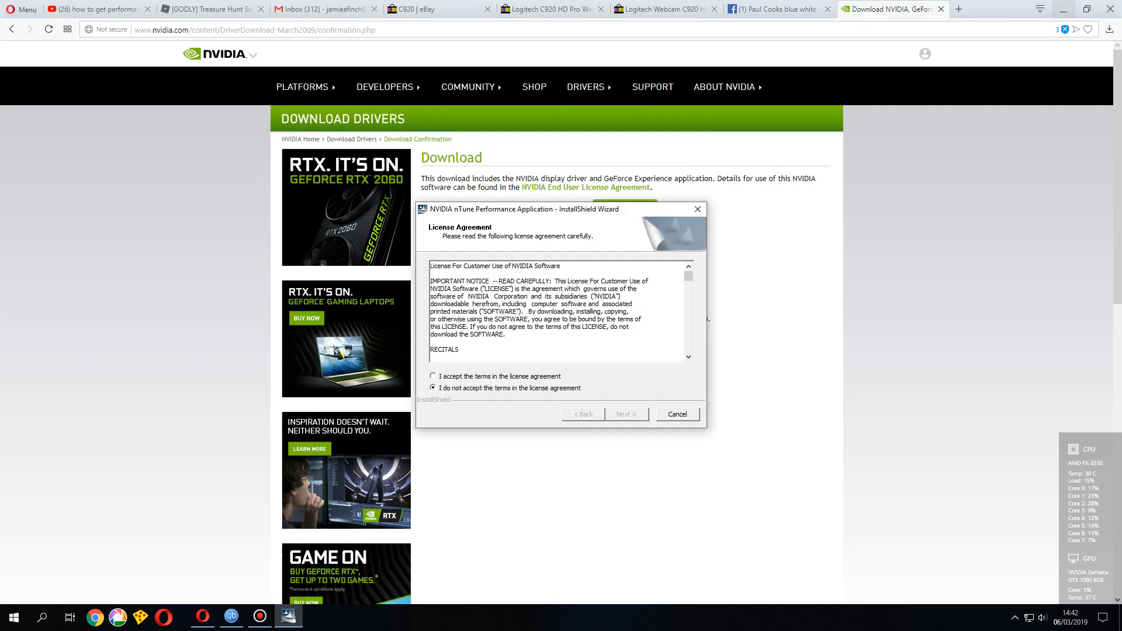
click(432, 375)
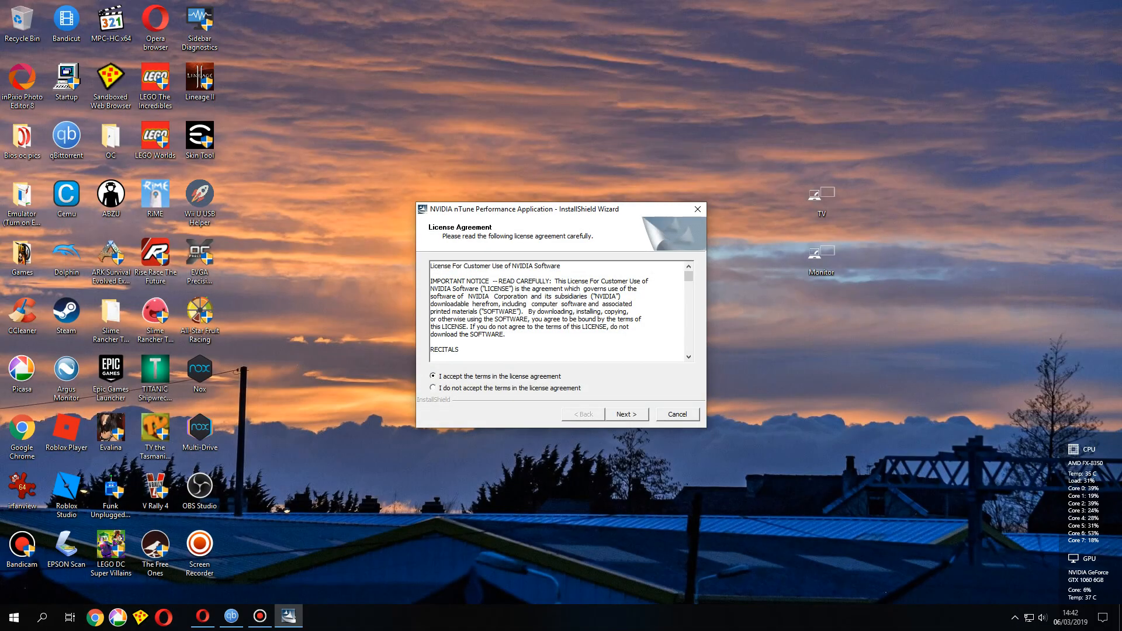
click(625, 414)
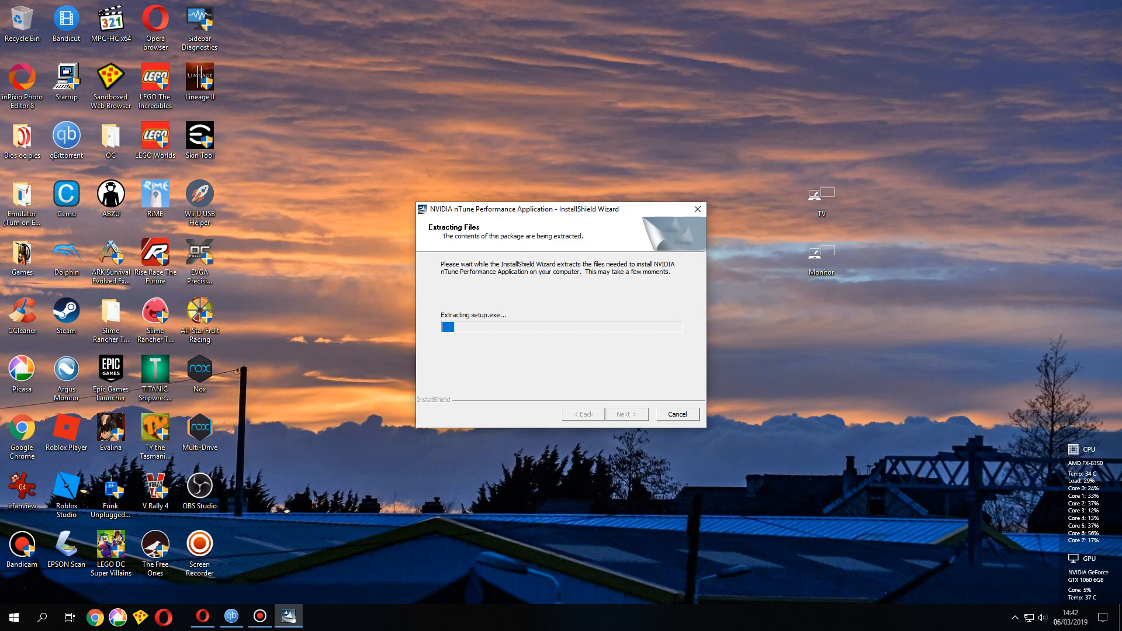
click(675, 414)
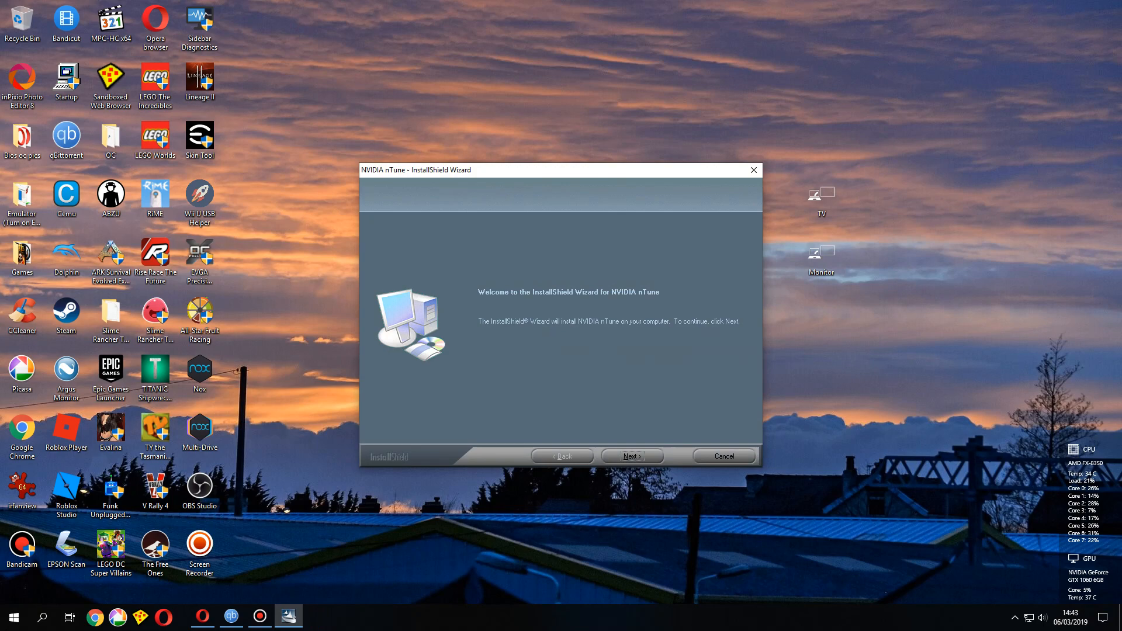
Accept the licence and deselect nTune Service and nTune Stability Test, keeping only core nTune
click(630, 455)
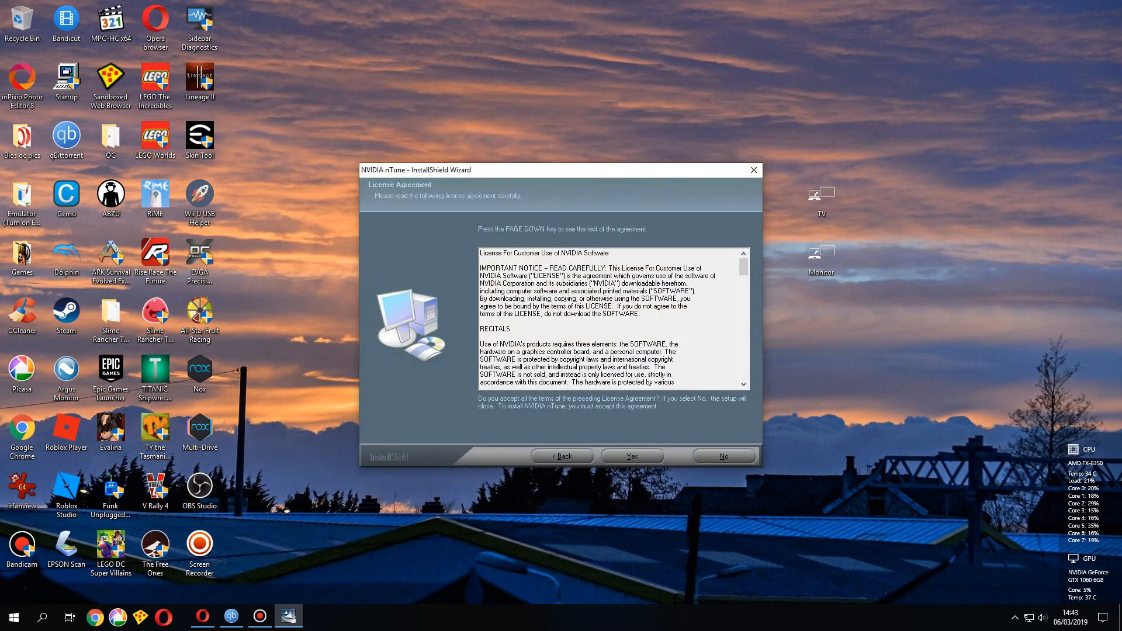
click(631, 455)
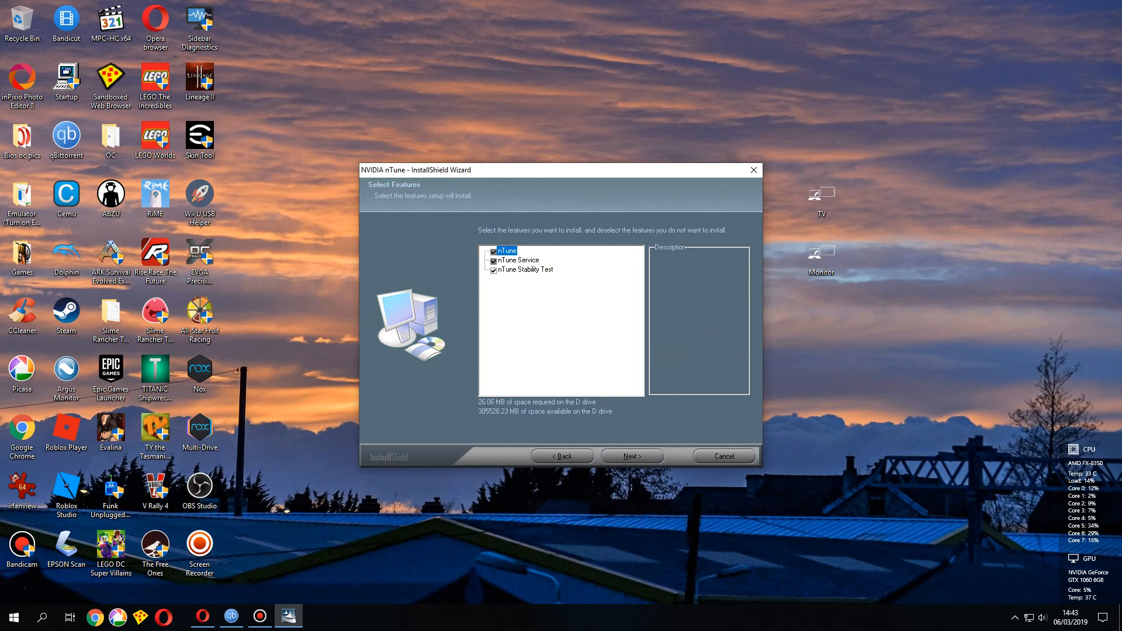
click(516, 260)
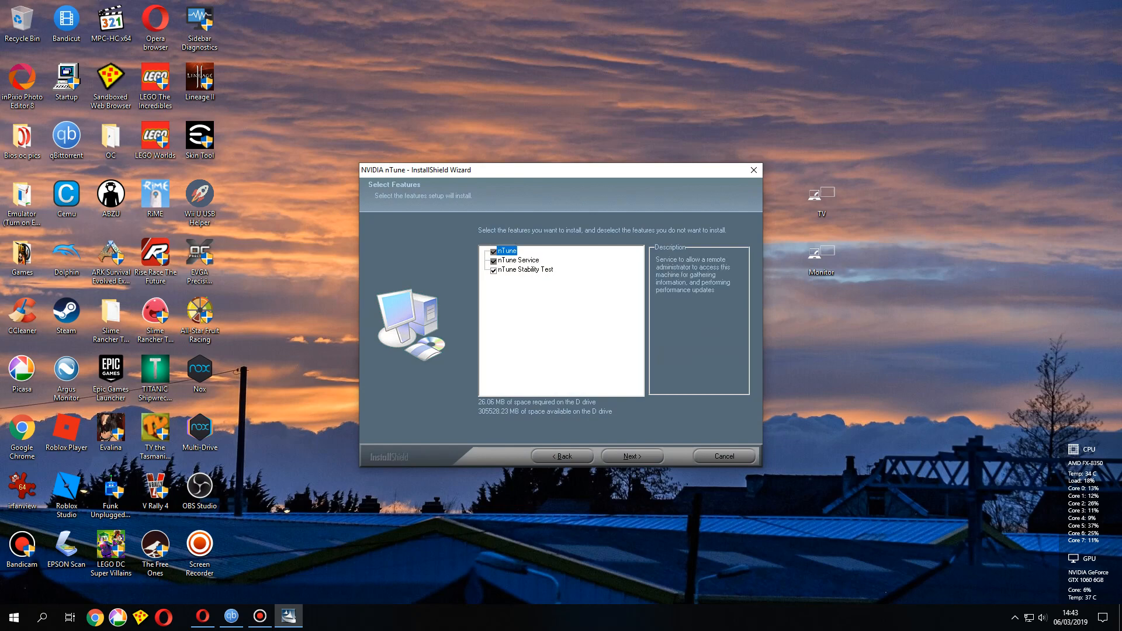
click(536, 269)
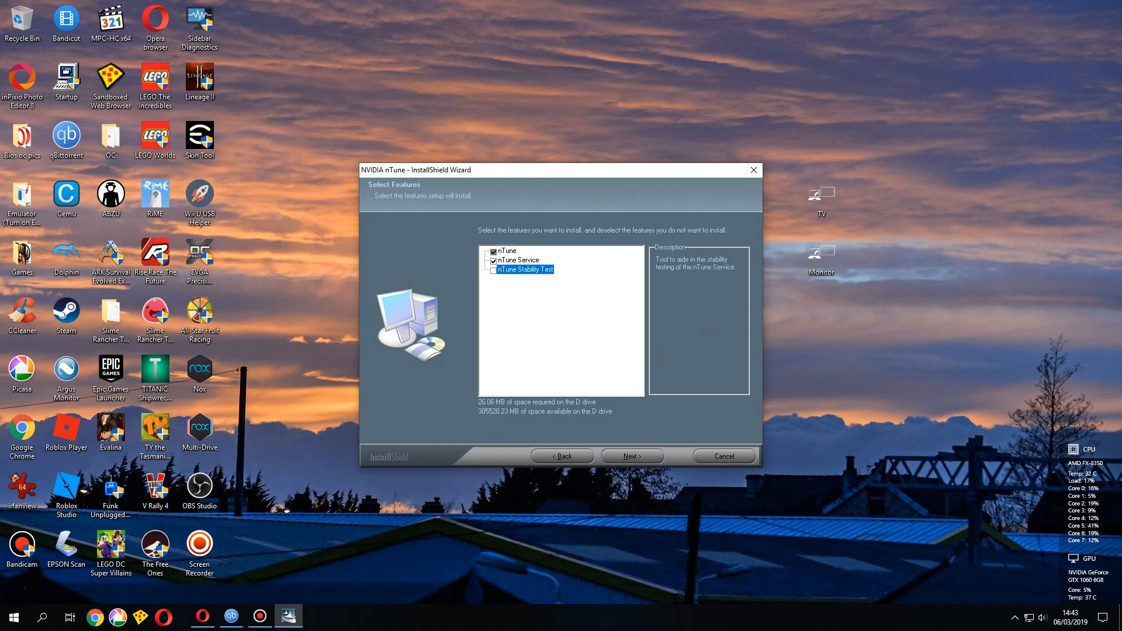
click(518, 260)
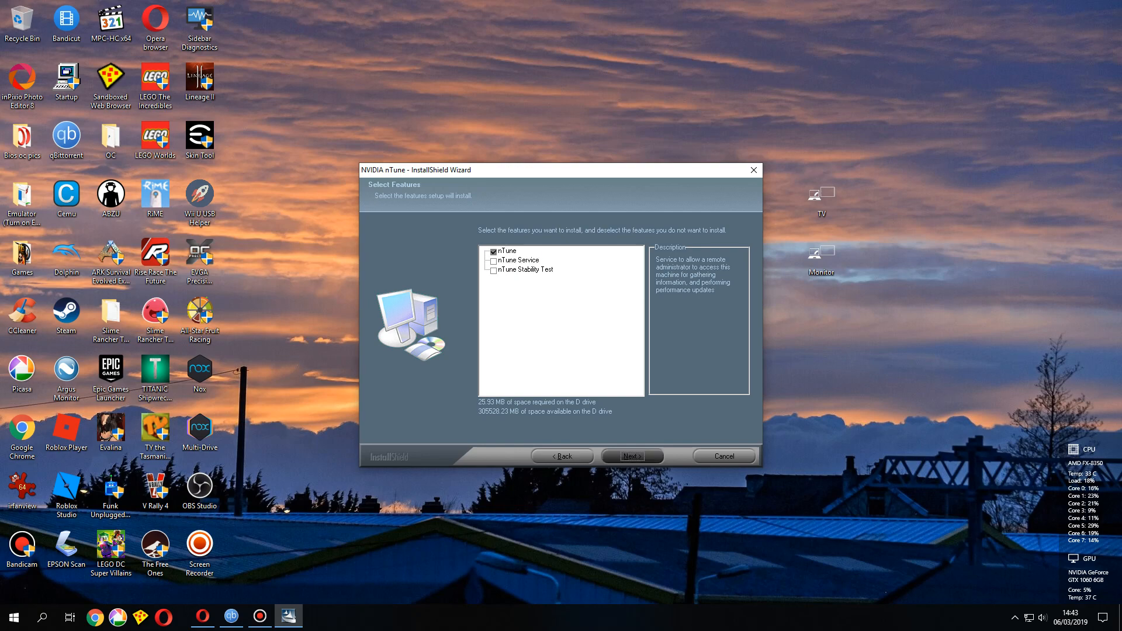
click(631, 456)
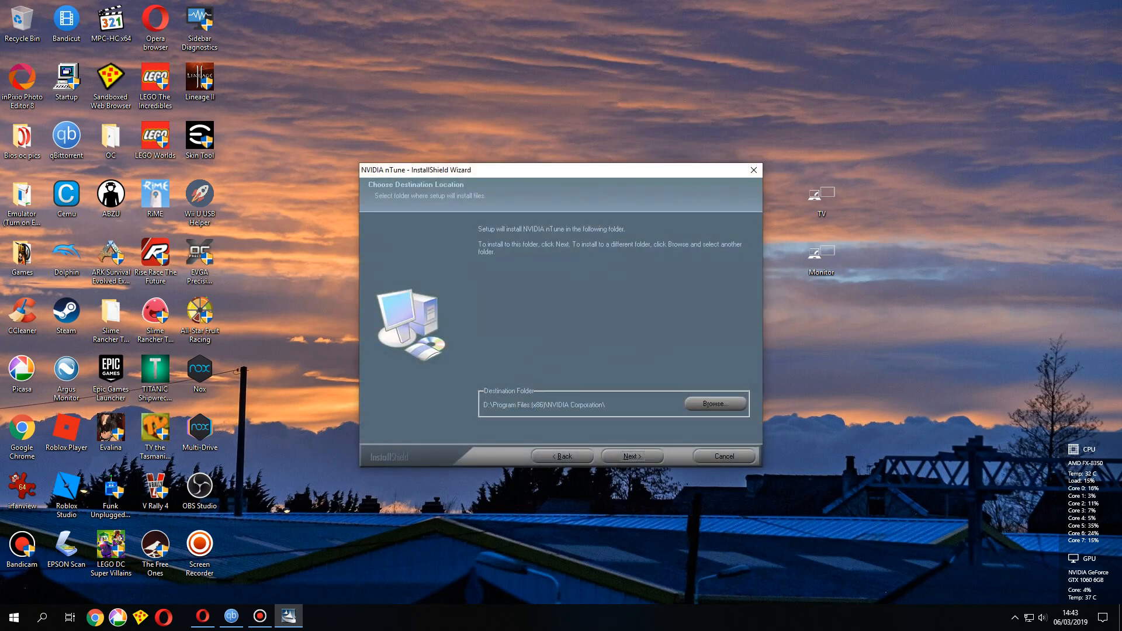
Install nTune into the default NVIDIA Corporation folder
click(630, 456)
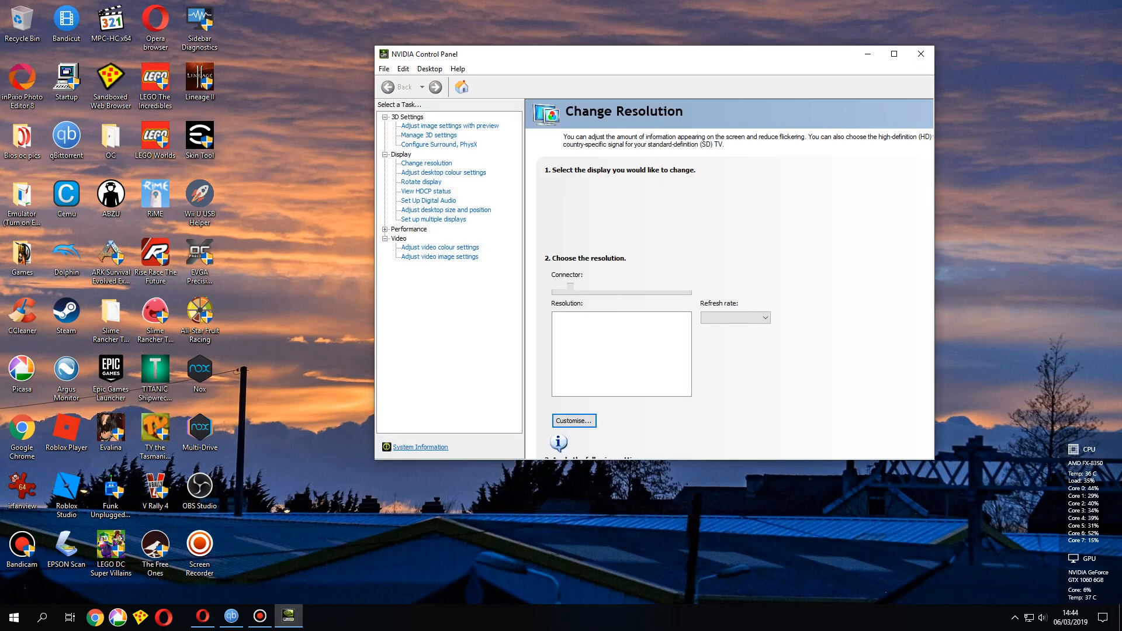
Accept the nTune End User Licence Agreement under the new Performance section
click(425, 162)
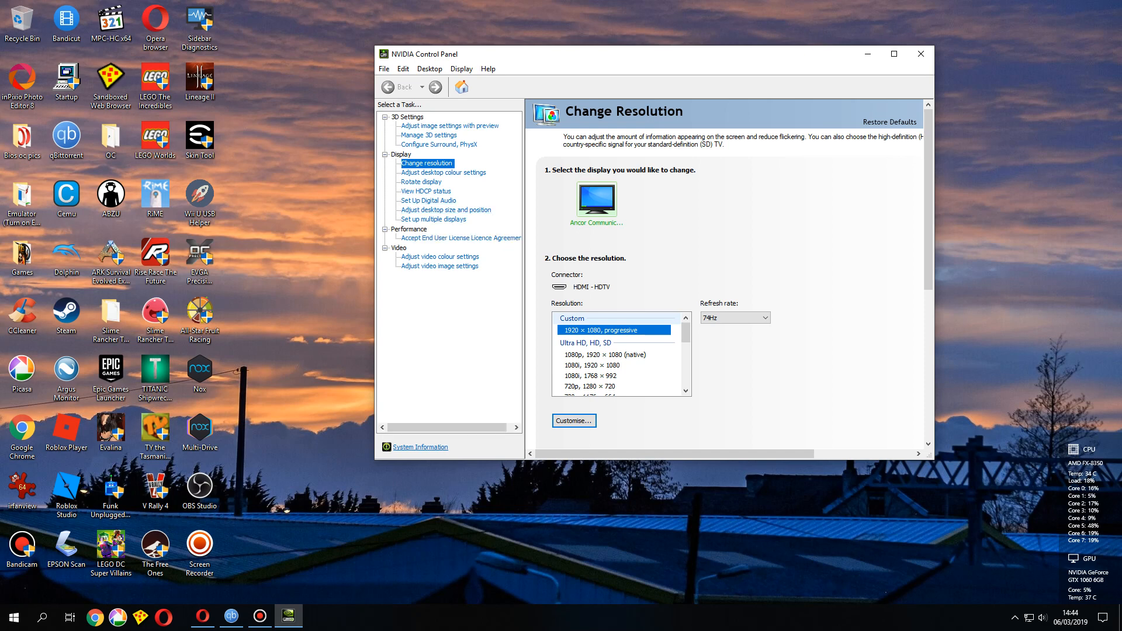
click(461, 237)
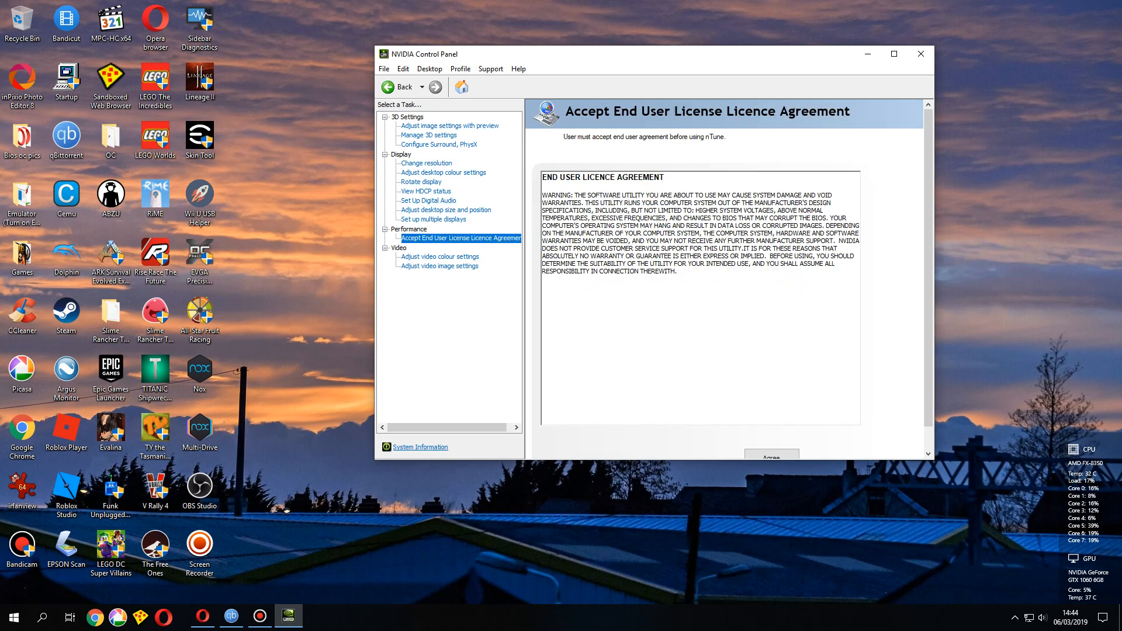
scroll(down, 3)
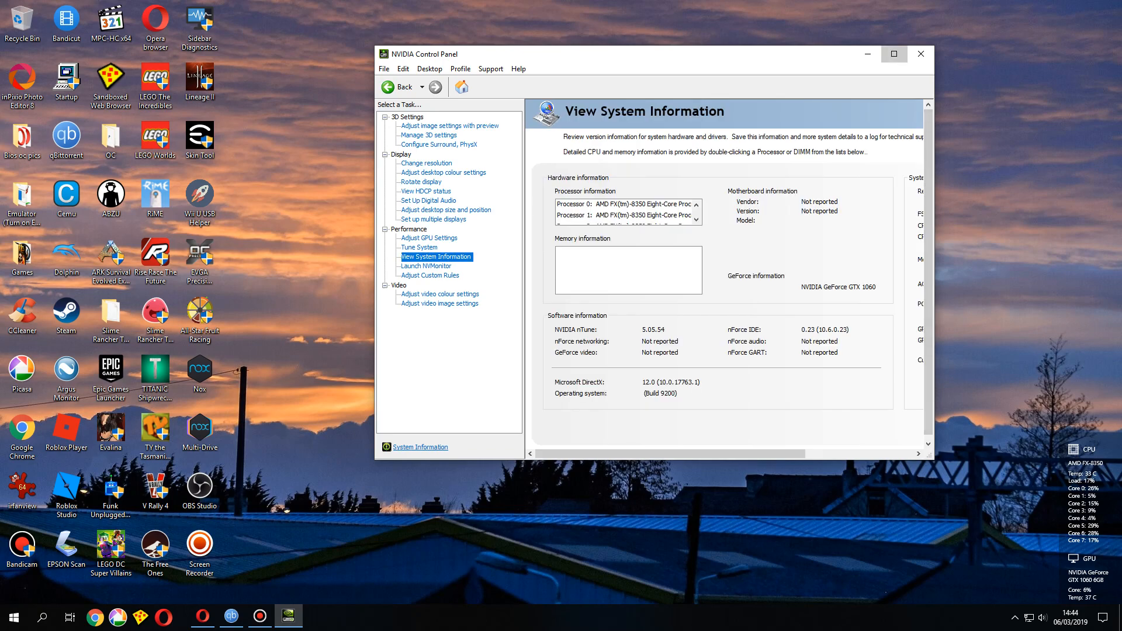
click(893, 55)
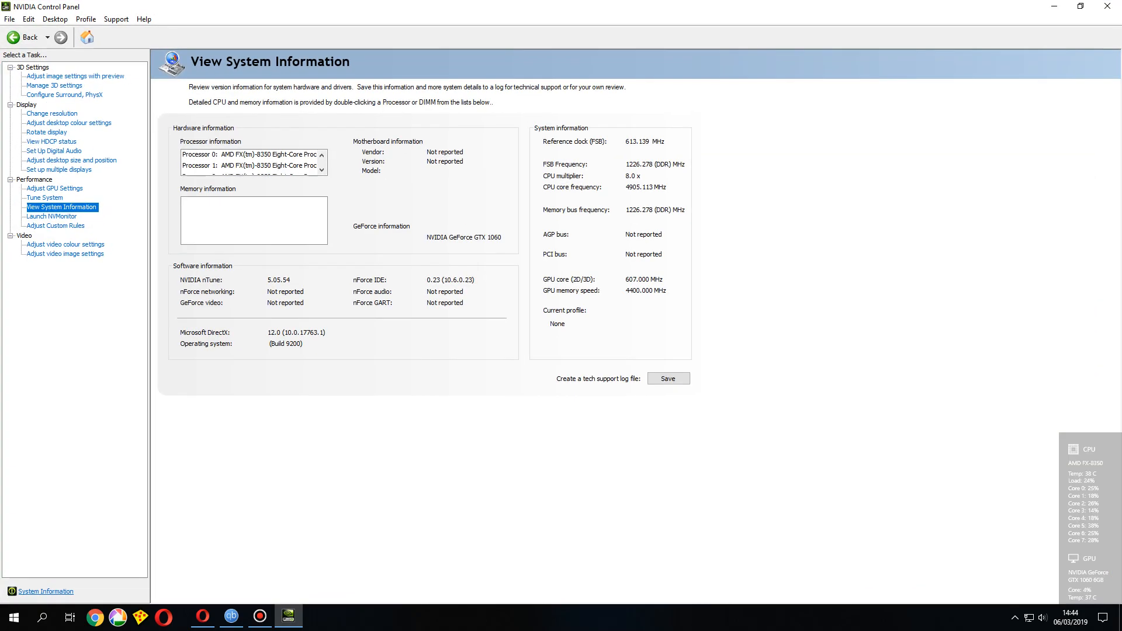
View the processor information entry and bring up Adjust GPU Settings with fan control
click(250, 154)
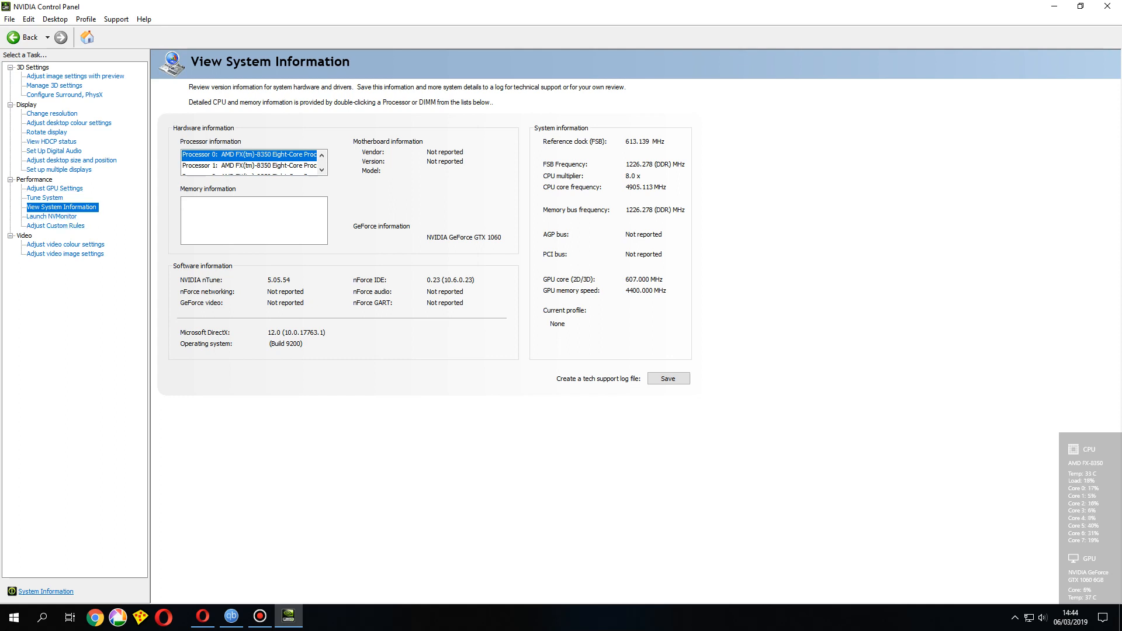
click(55, 188)
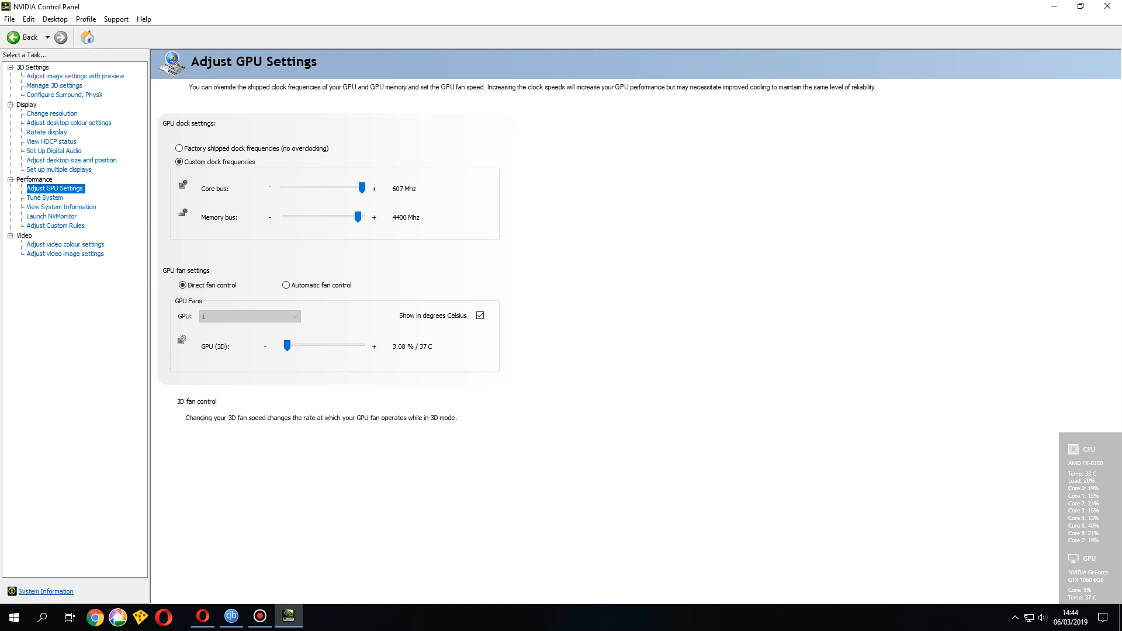
Set the GPU fan to 100%, back down to about 14%, and launch EVGA Precision XOC
drag(288, 346, 344, 346)
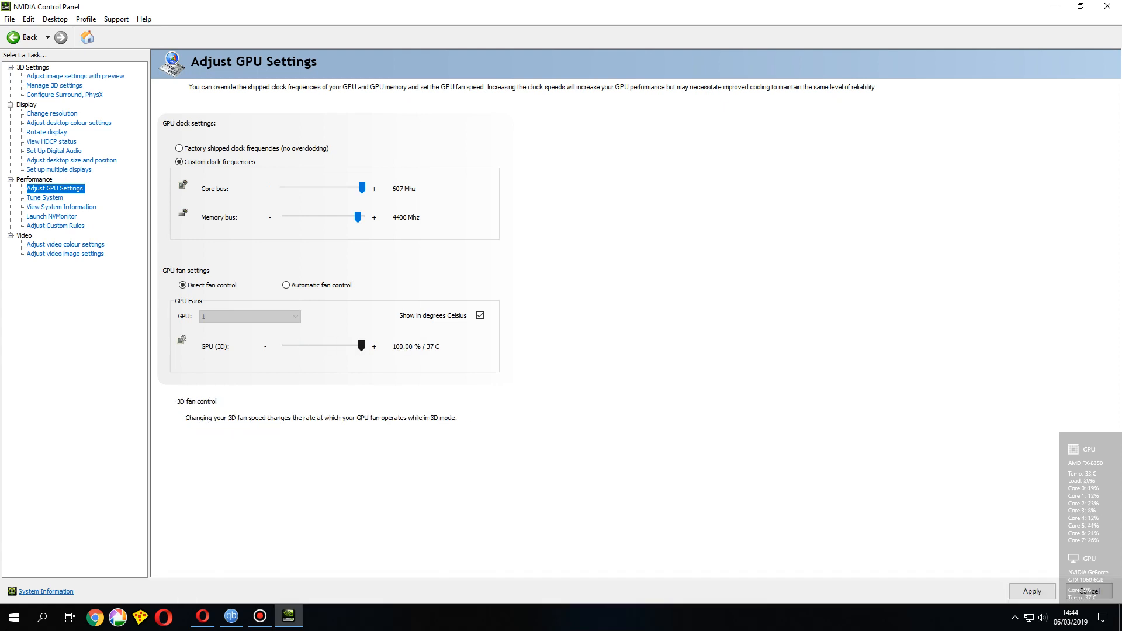
drag(359, 346, 294, 346)
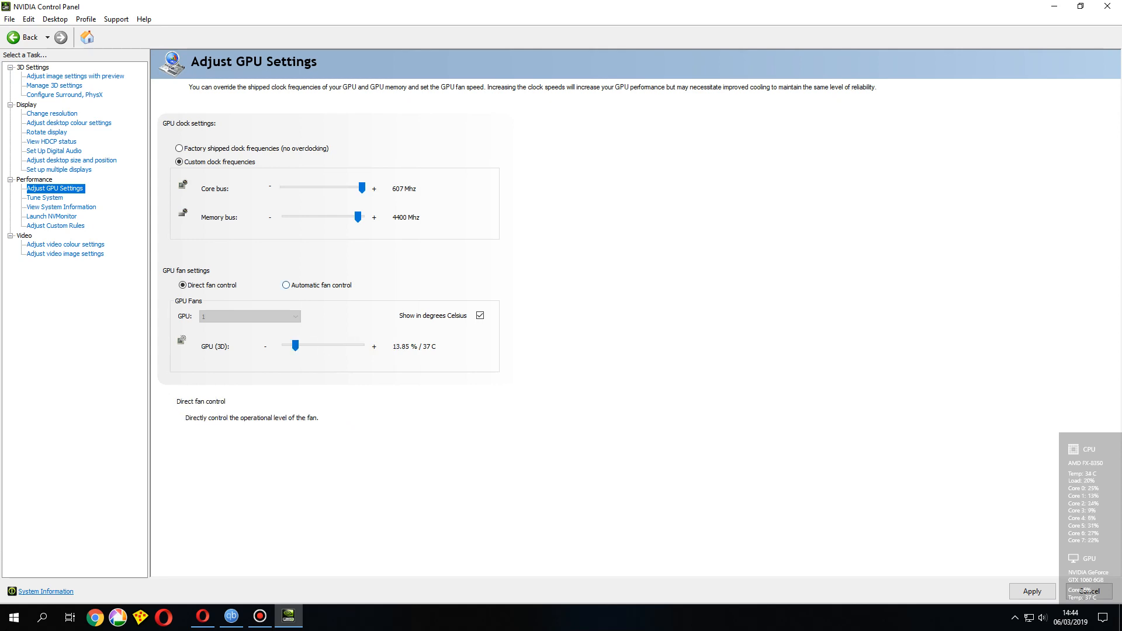
mouse_move(330, 187)
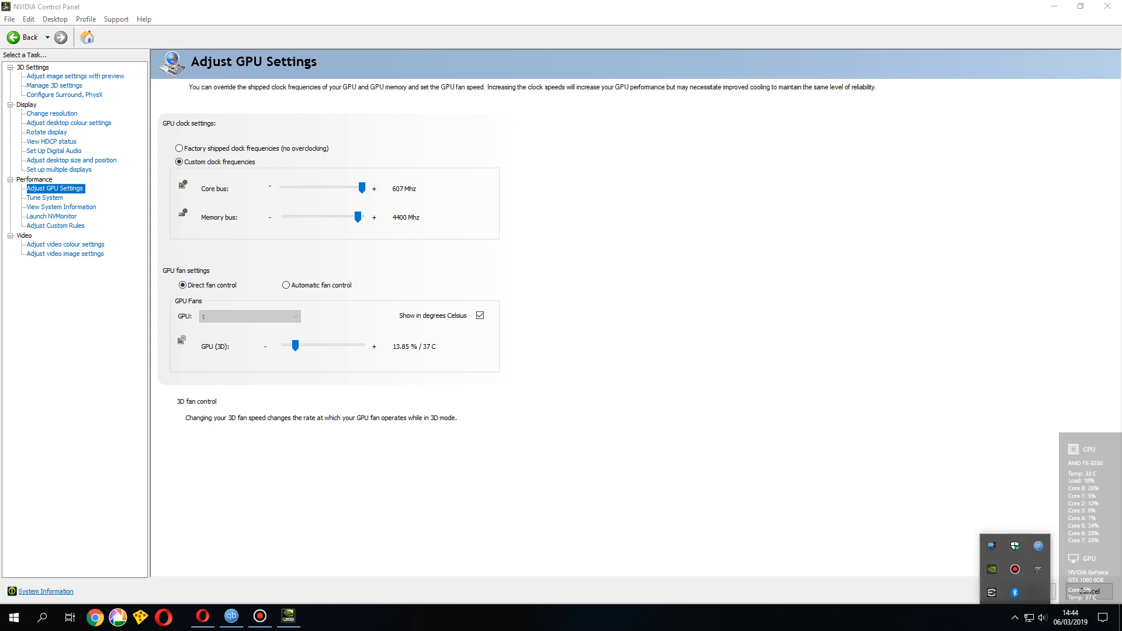
click(317, 616)
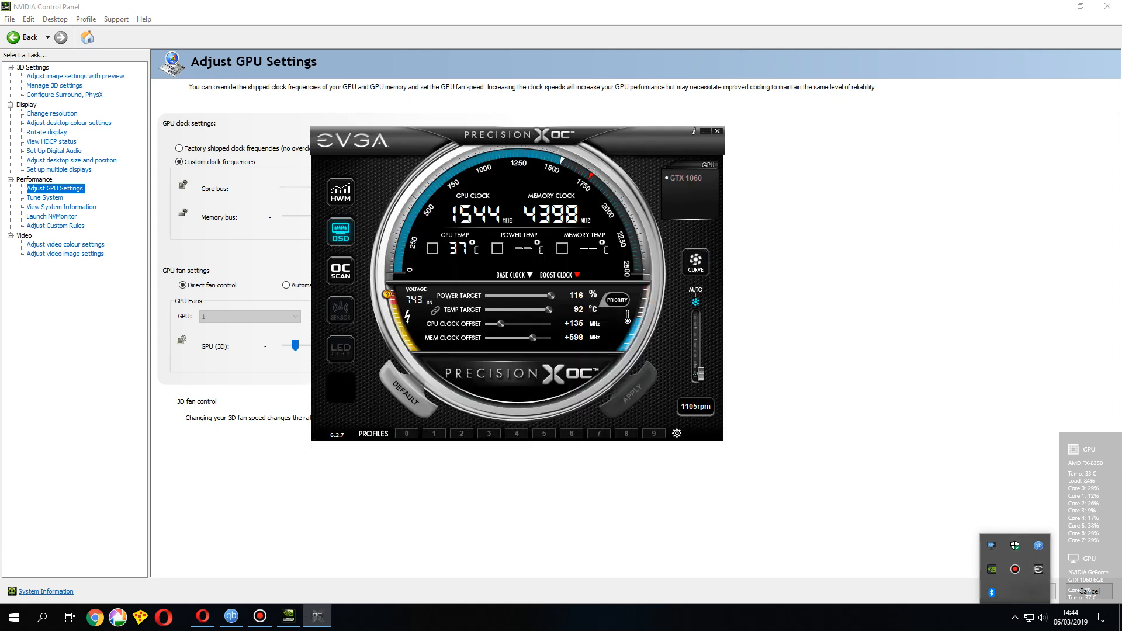